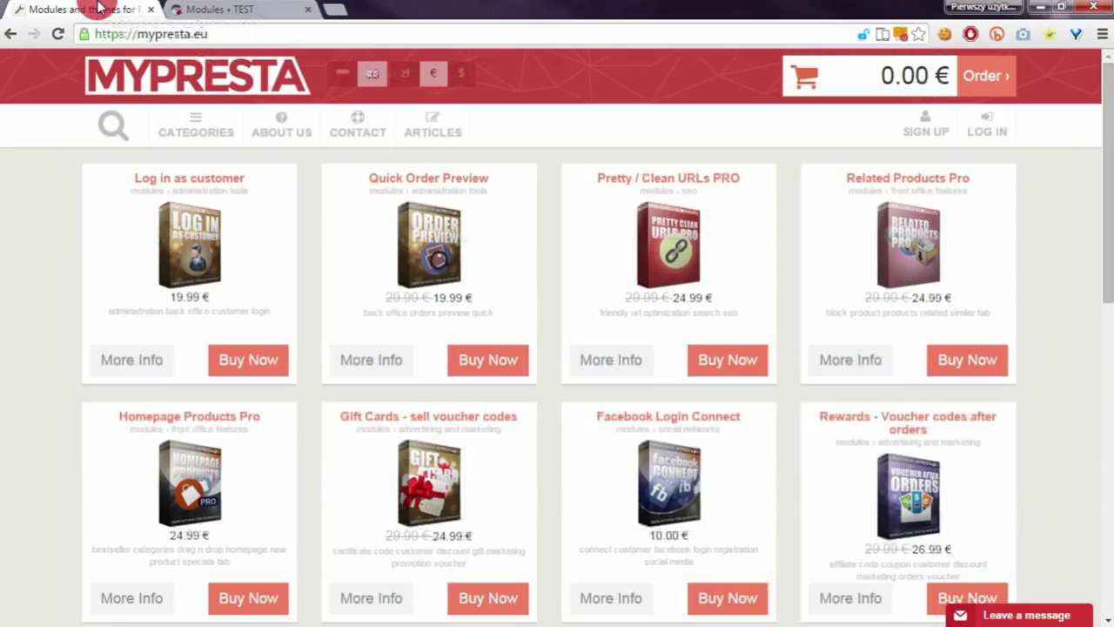
Search MyPresta for 'hooks manager' and download the free Hooks Manager module zip.
click(113, 124)
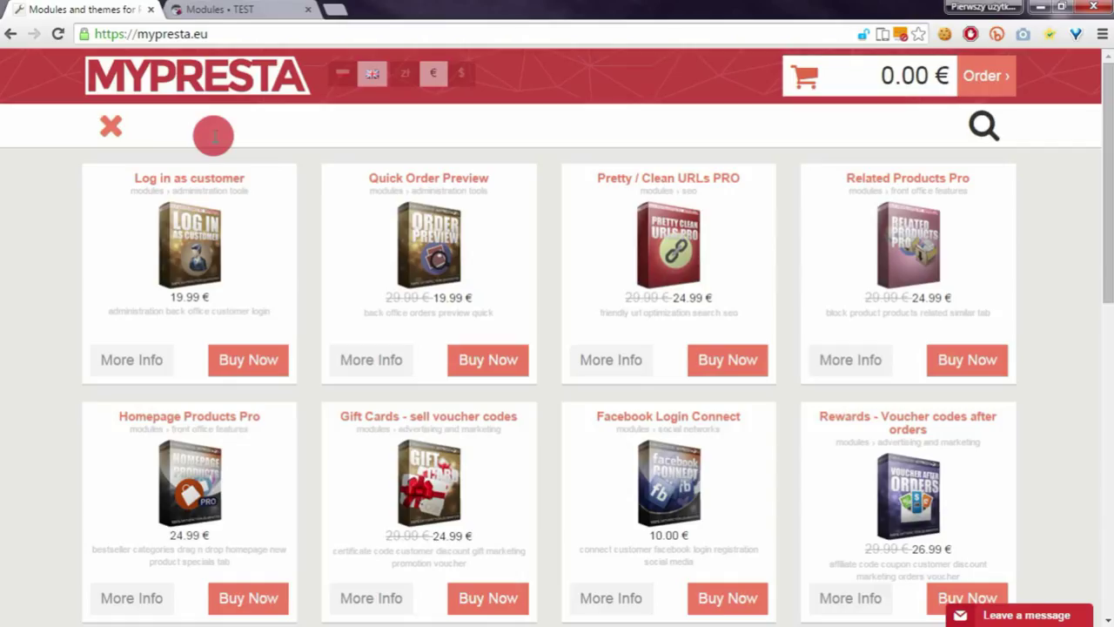
text(hooks mn)
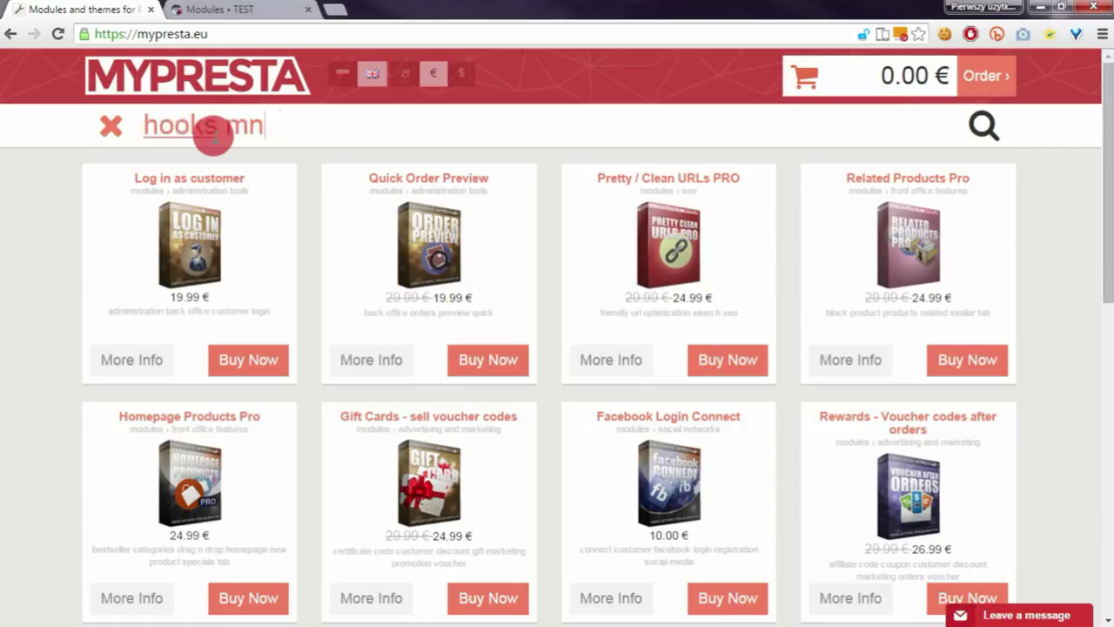
text(anager)
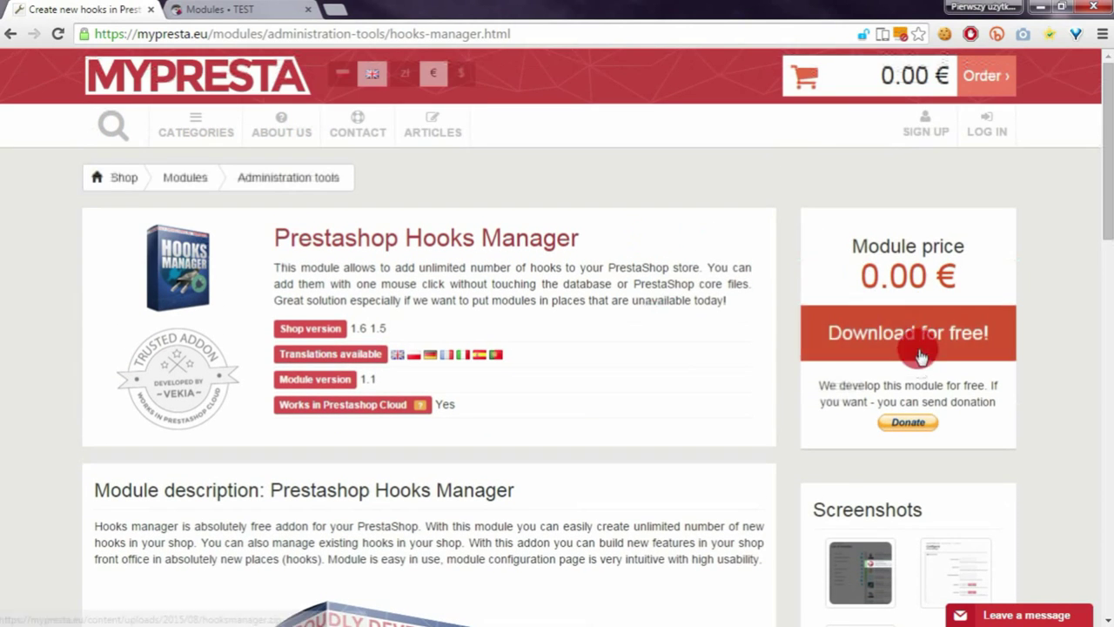
click(909, 334)
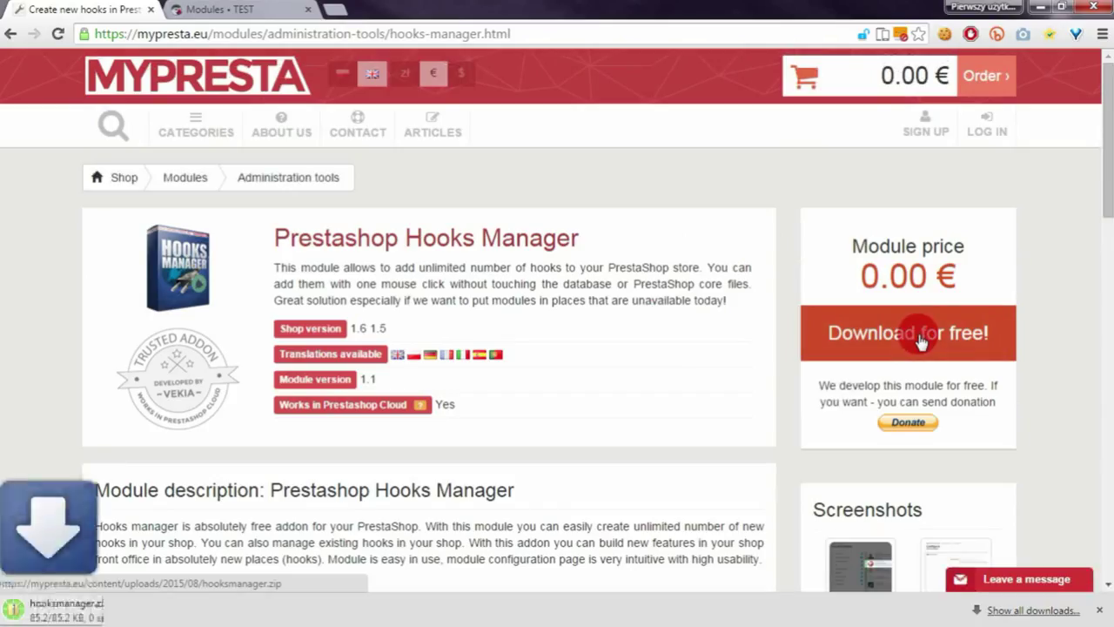
click(919, 334)
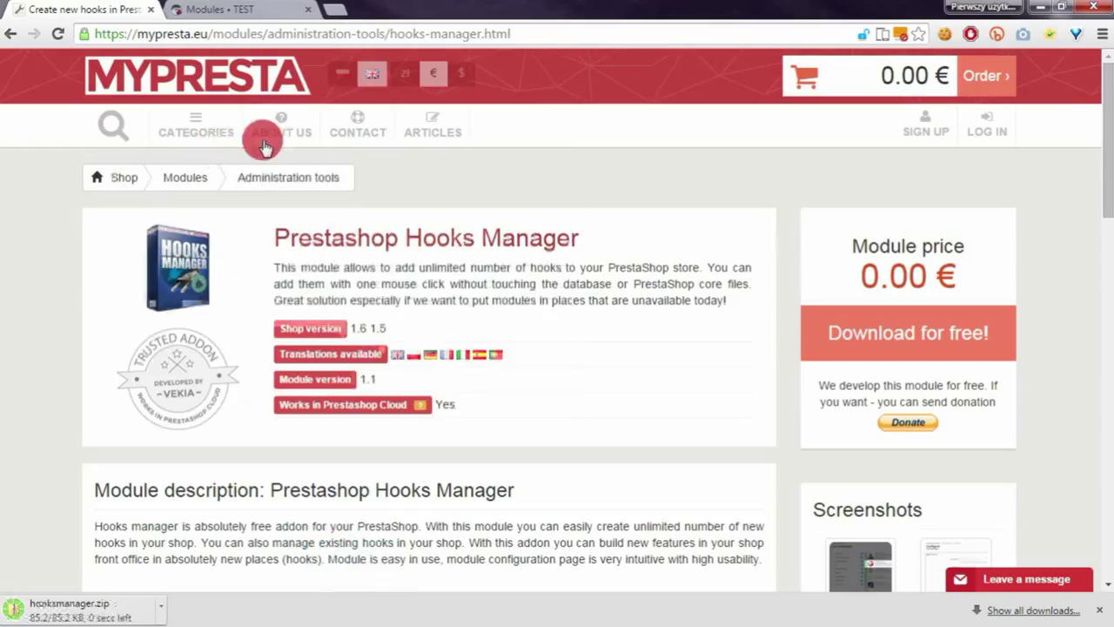
click(220, 9)
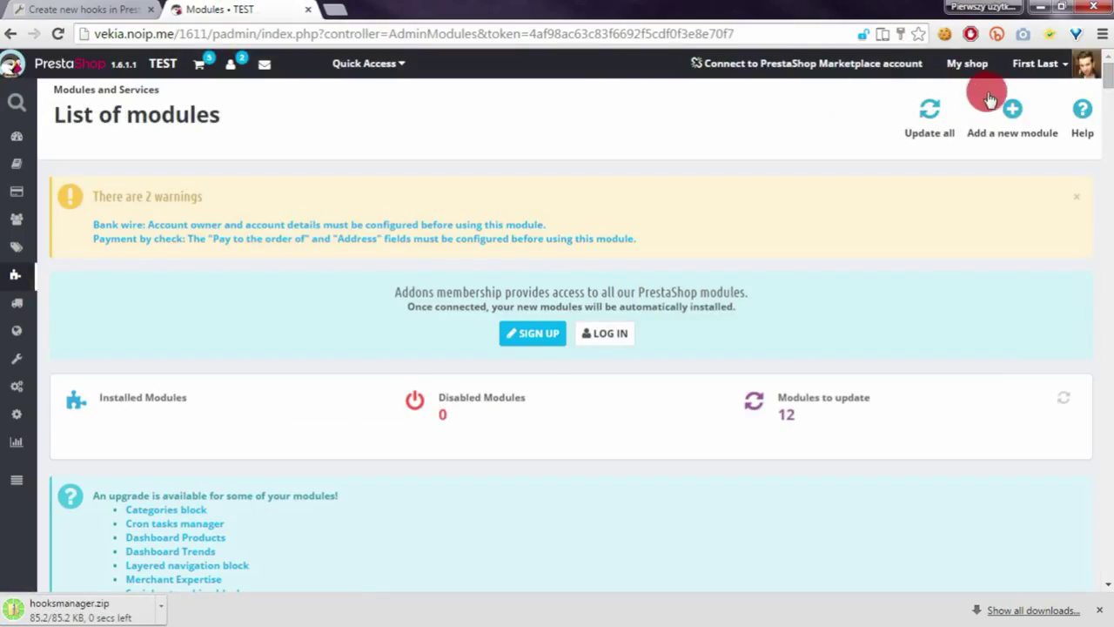
Upload hooksmanager.zip as a new module and start installing Hooks Manager v1.1.
click(1011, 109)
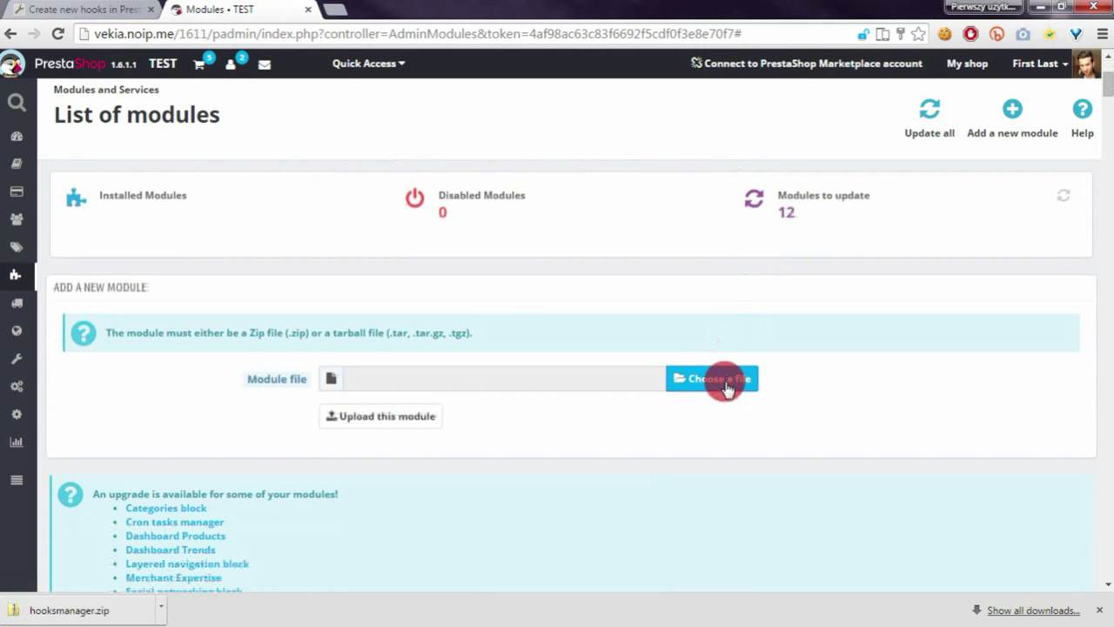
click(726, 380)
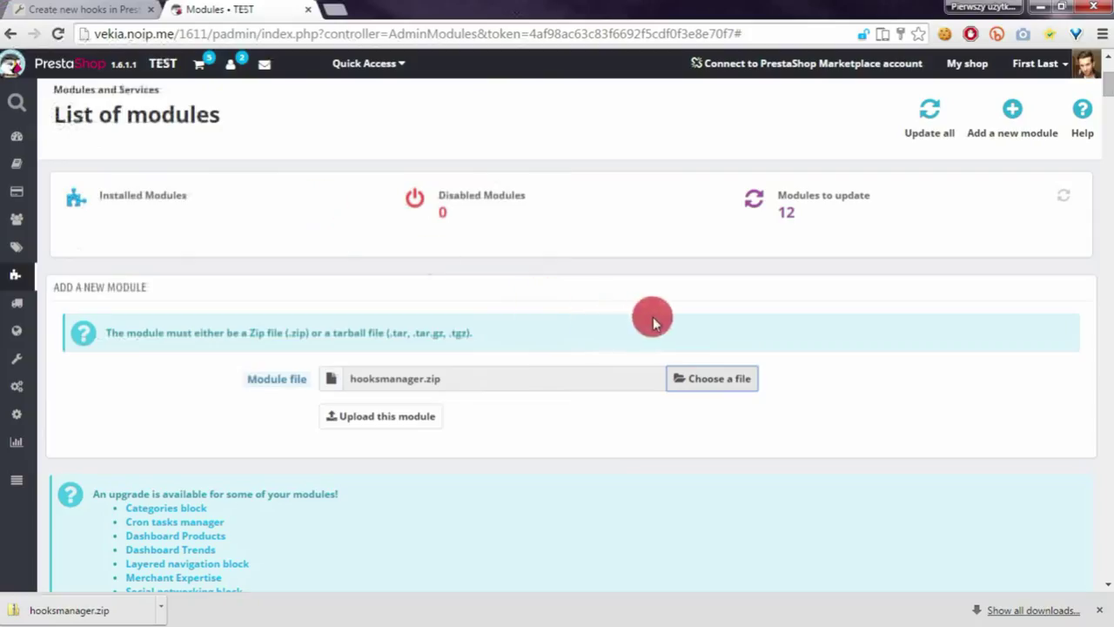
click(380, 417)
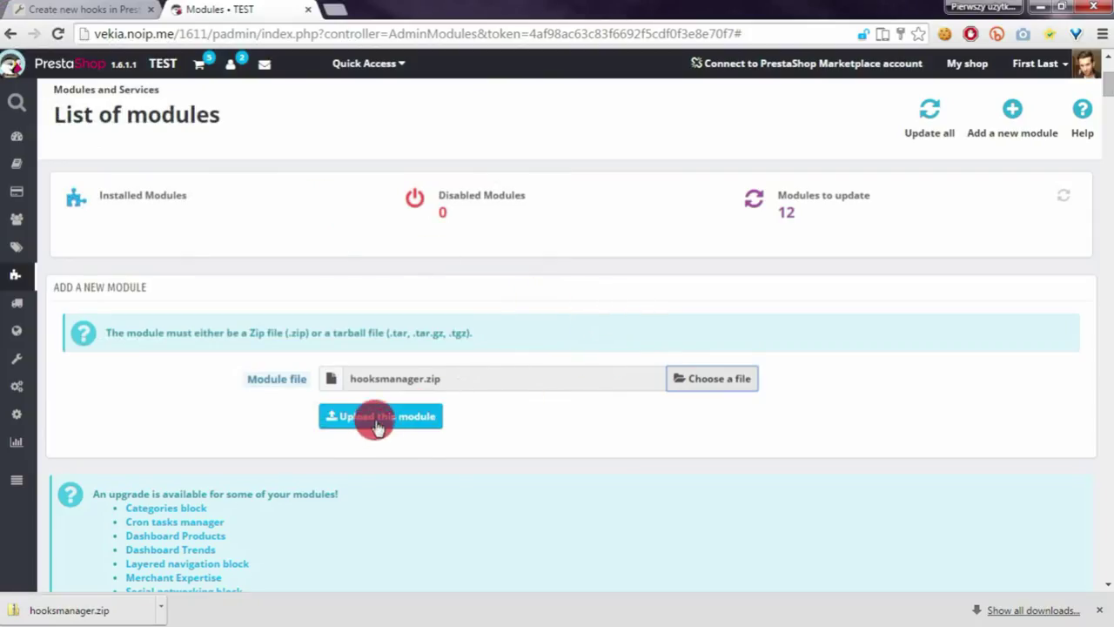
click(380, 416)
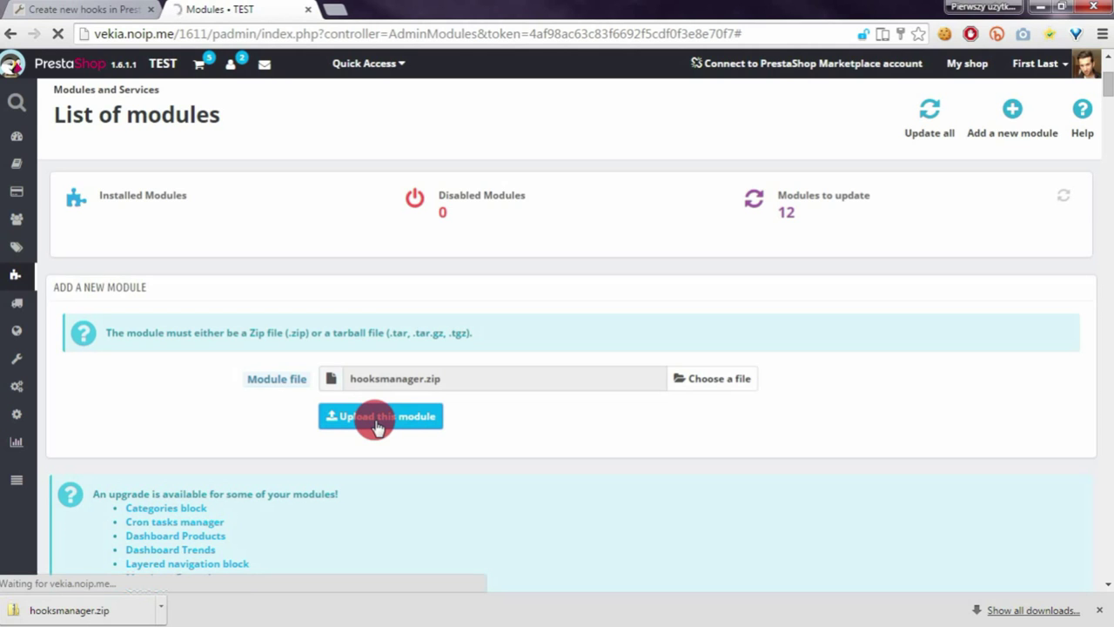
click(381, 416)
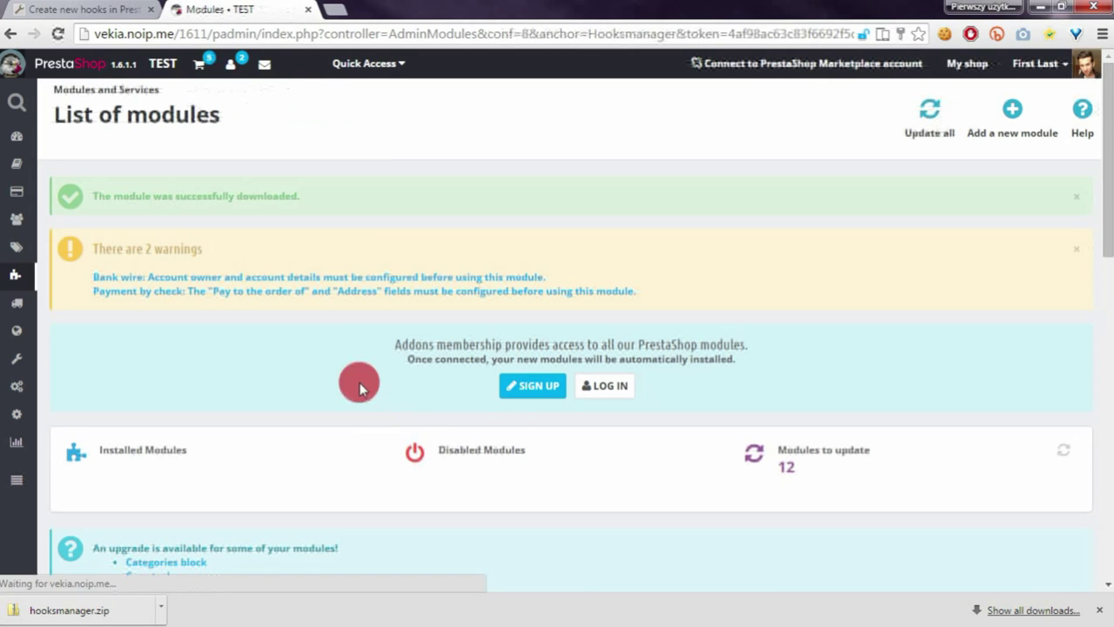
scroll(down, 3)
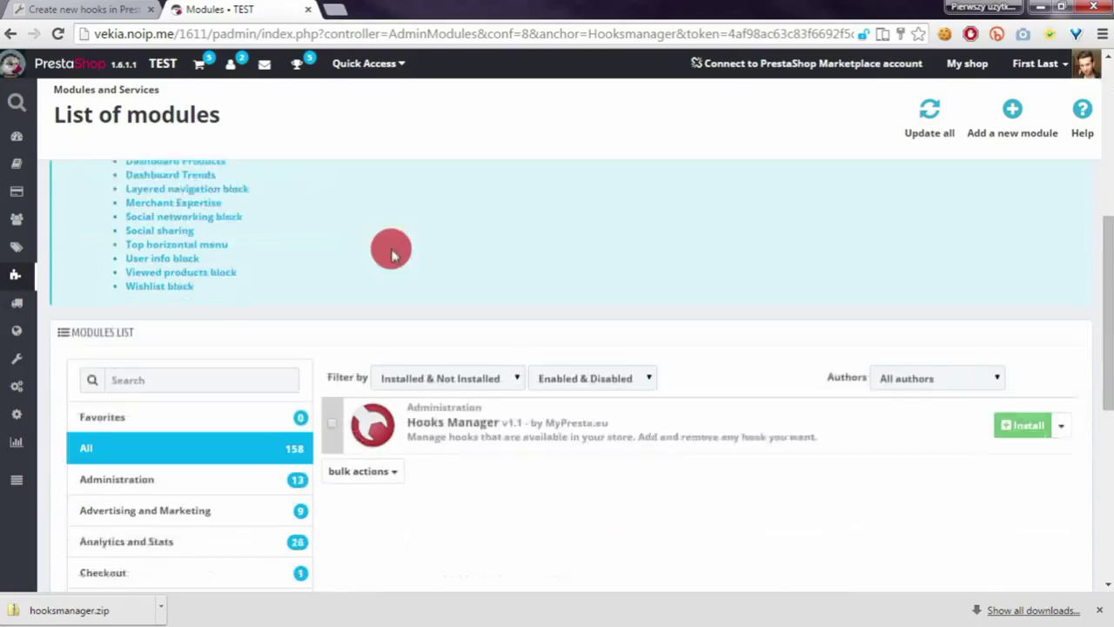
click(1020, 425)
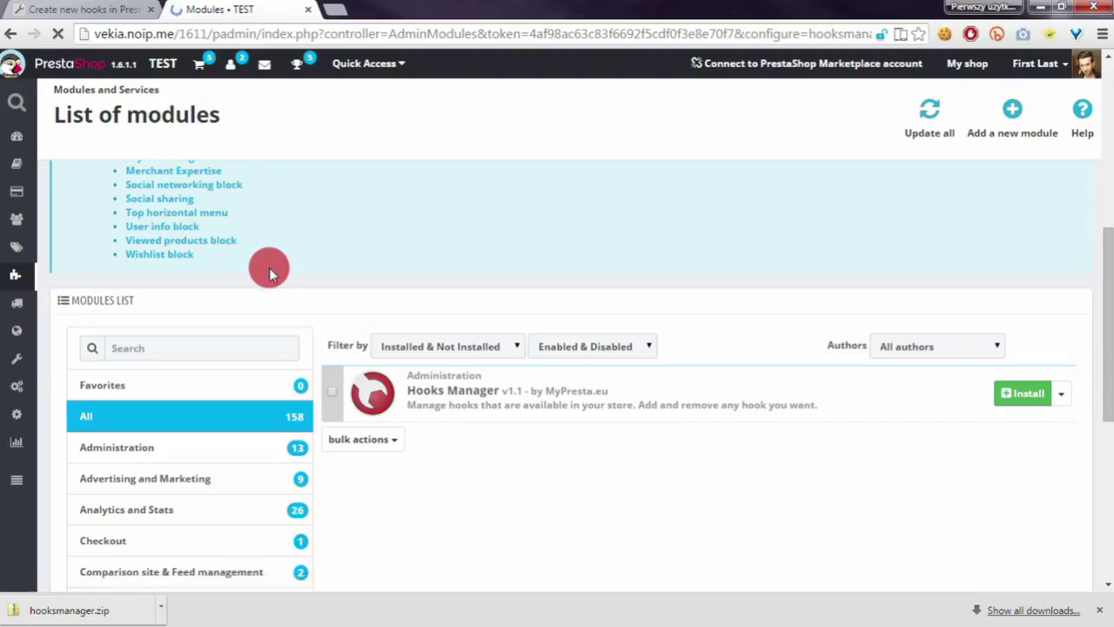
Confirm the Hooks Manager installation and scroll down to the Add new hook form and Available hooks.
click(1023, 394)
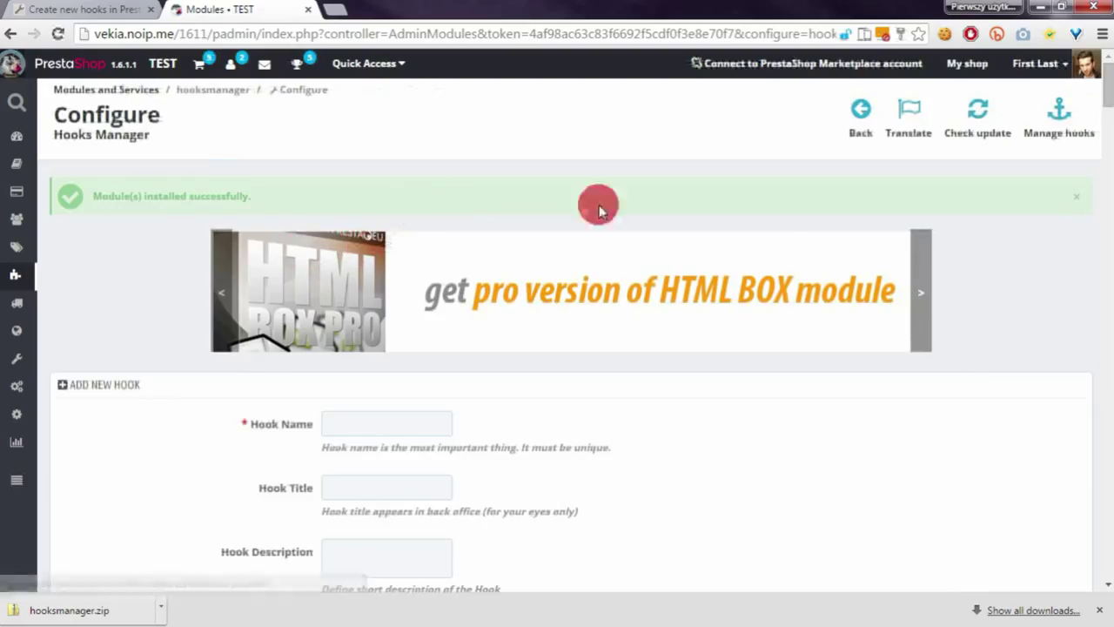
scroll(down, 3)
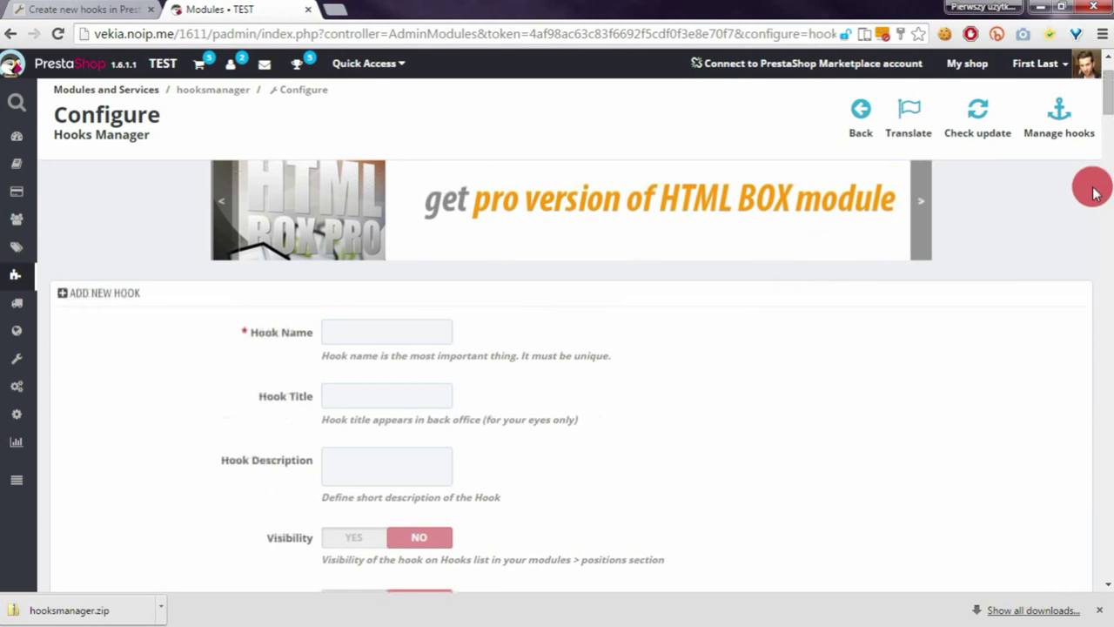
scroll(down, 3)
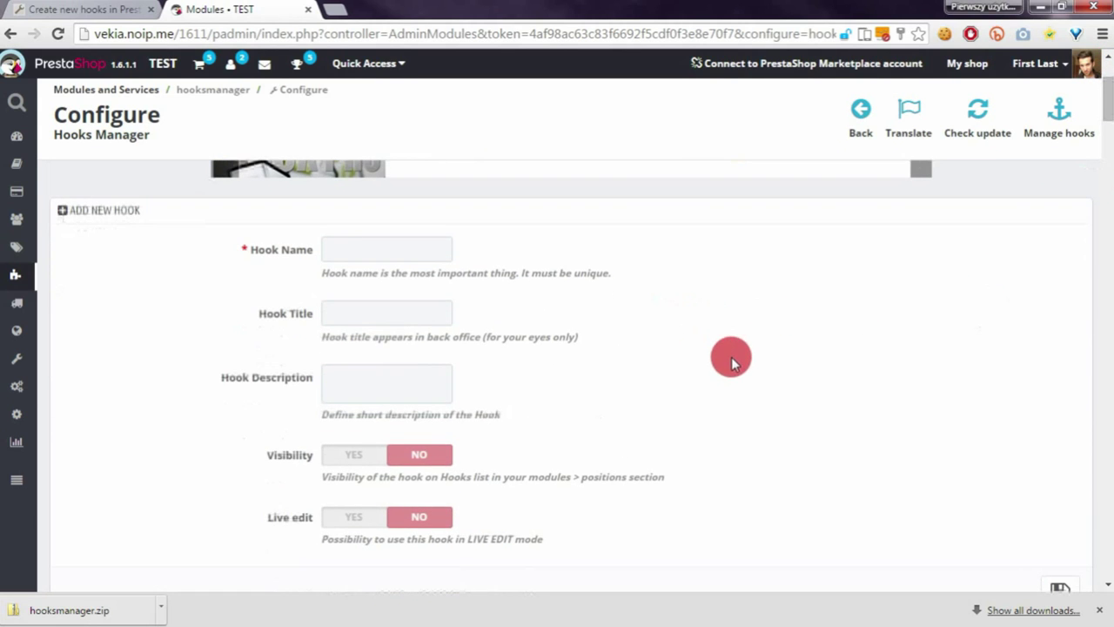
scroll(down, 3)
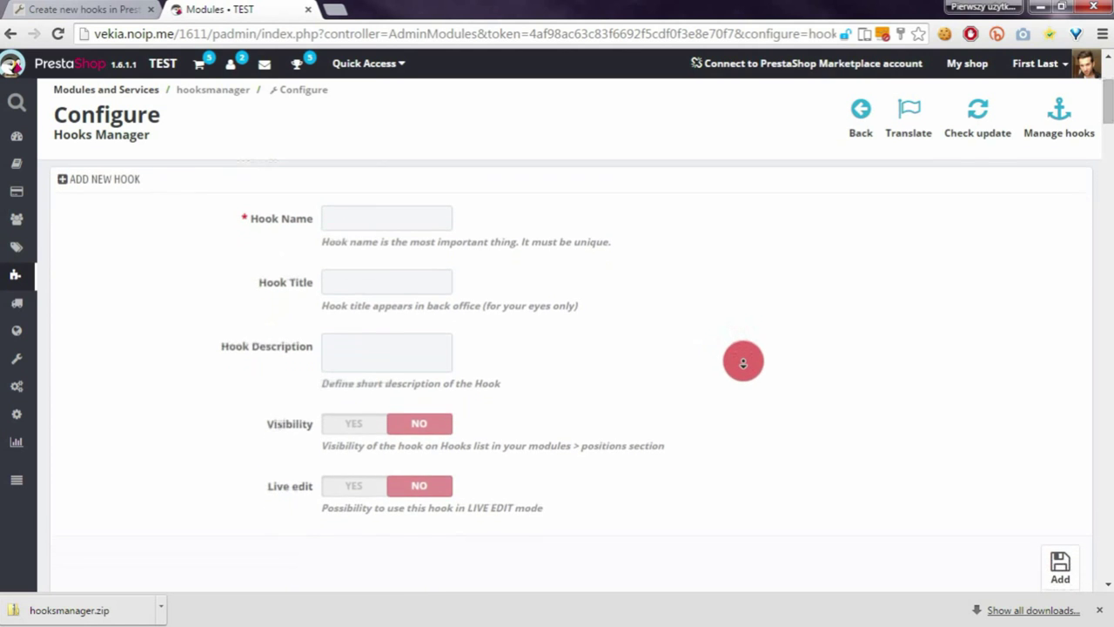
scroll(down, 3)
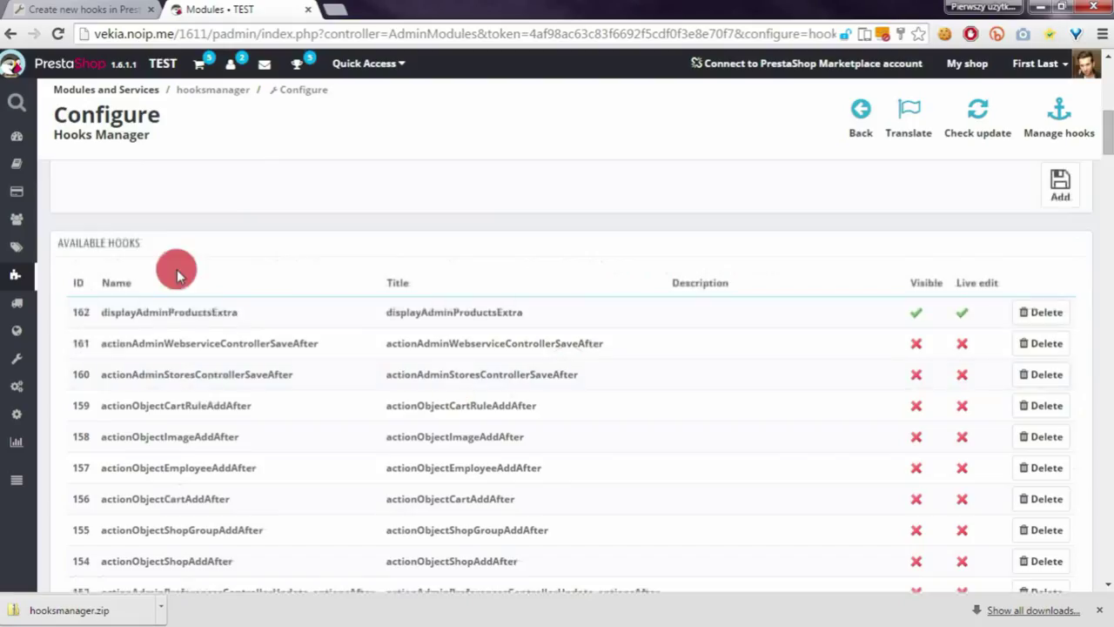
mouse_move(235, 323)
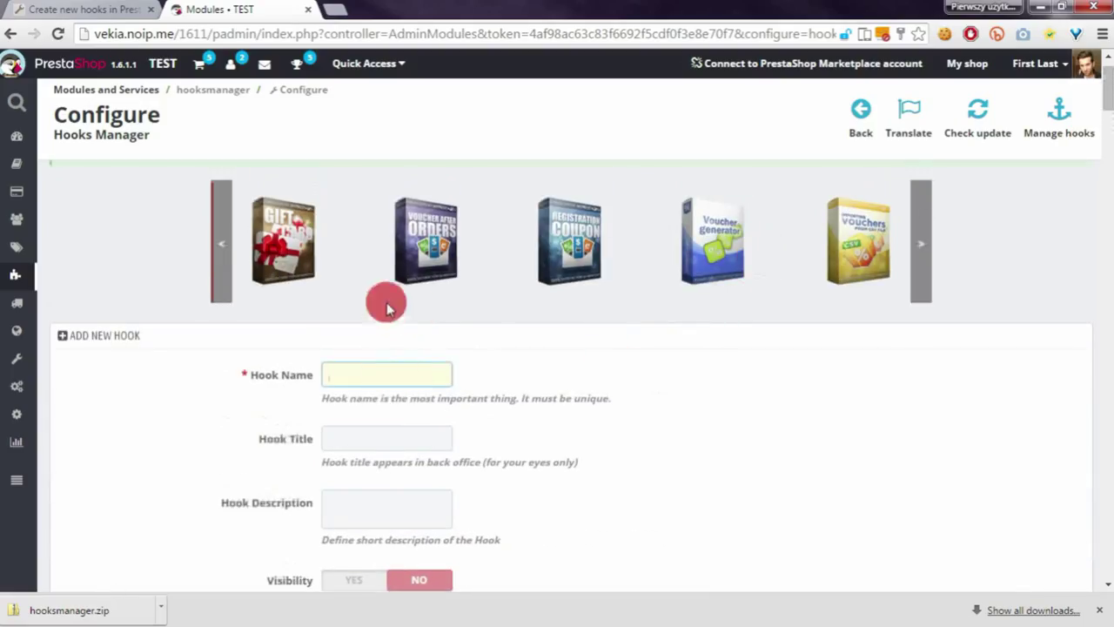
scroll(down, 3)
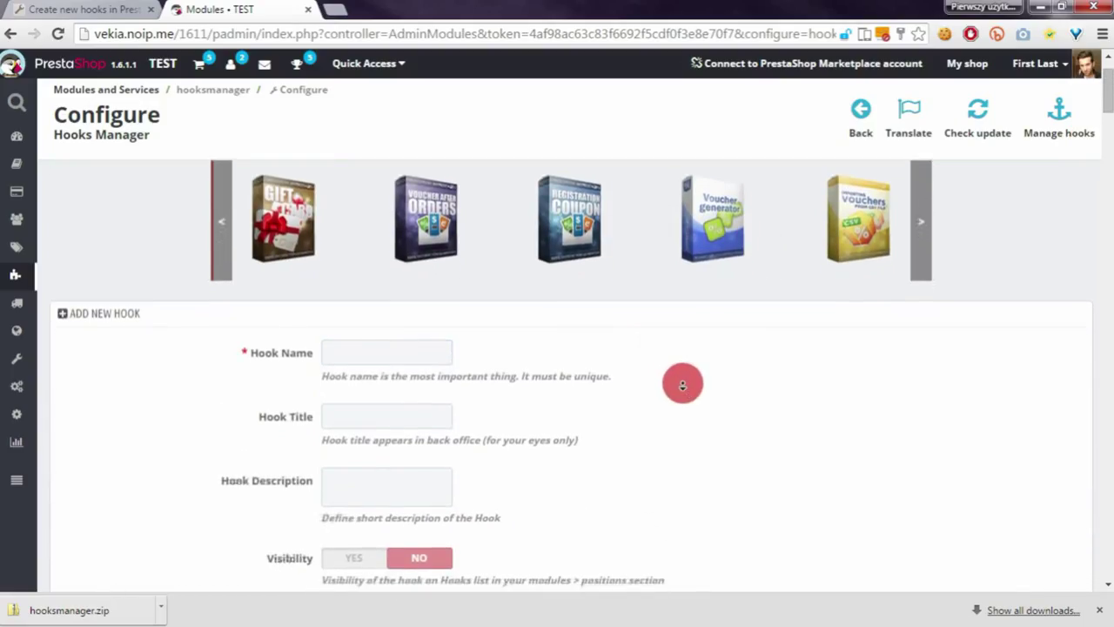
mouse_move(693, 359)
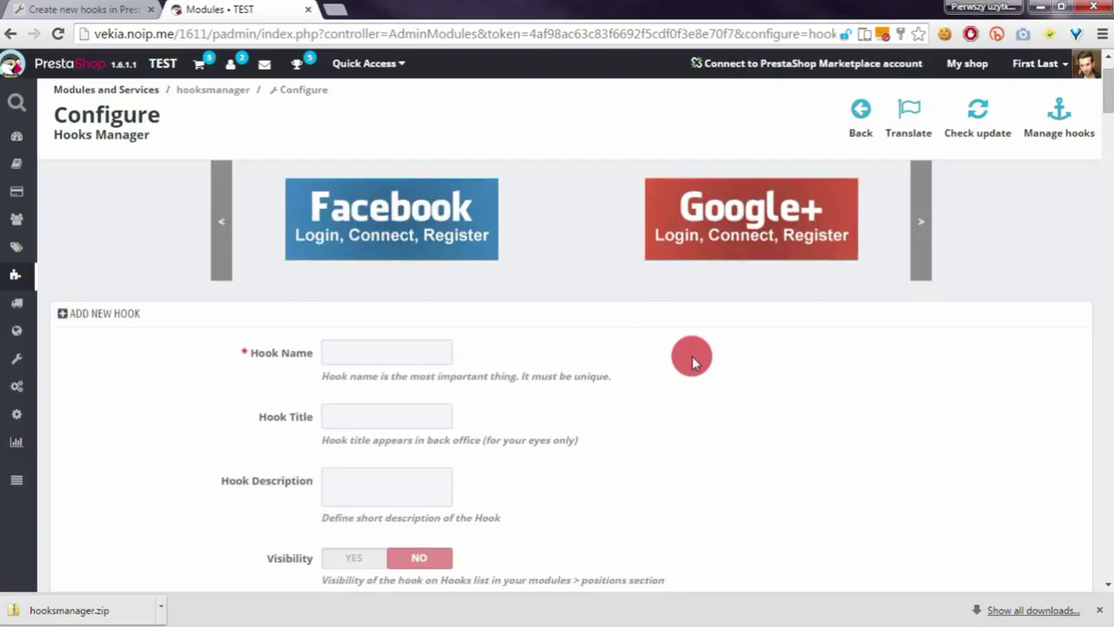
mouse_move(393, 342)
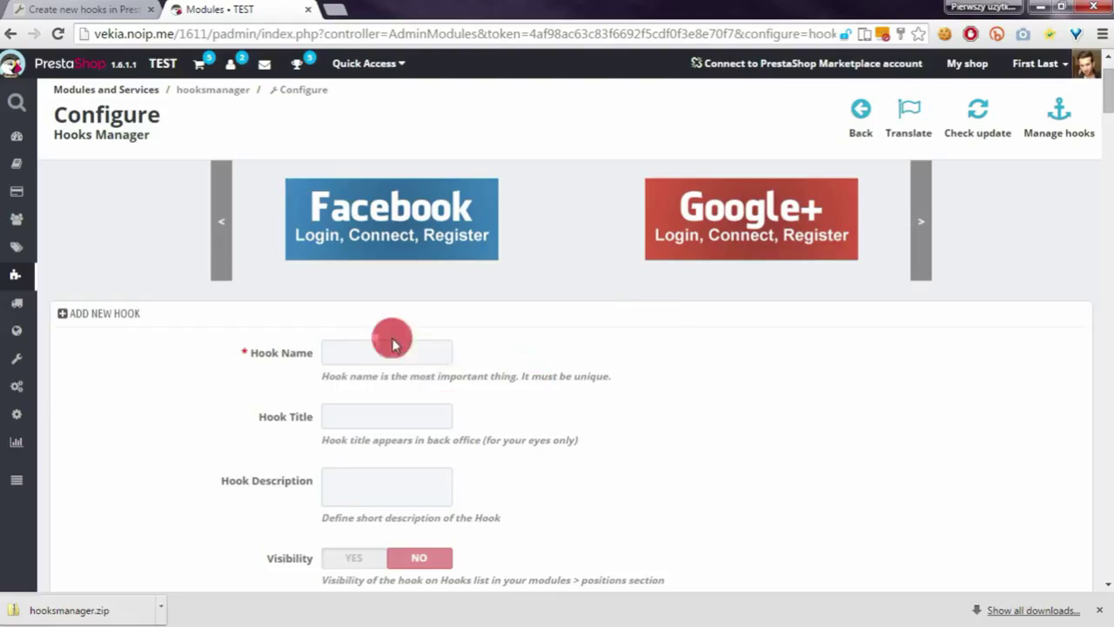
Enter hook name MyNewHook, title 'MyNewHook title', and a description about appearing in the footer.
text(MyNewHook)
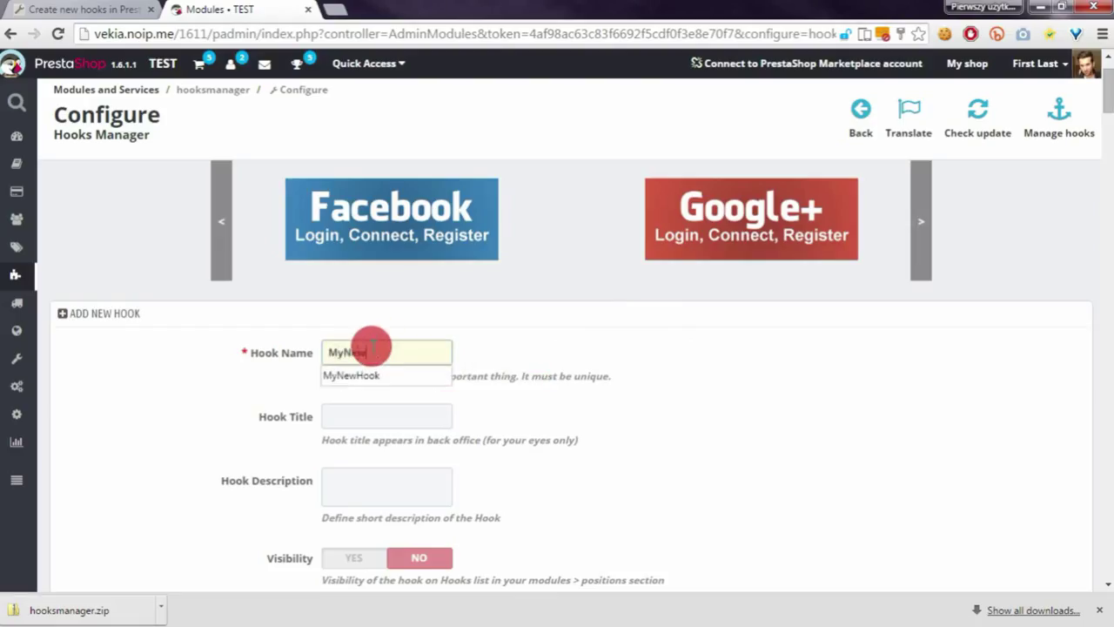
click(386, 415)
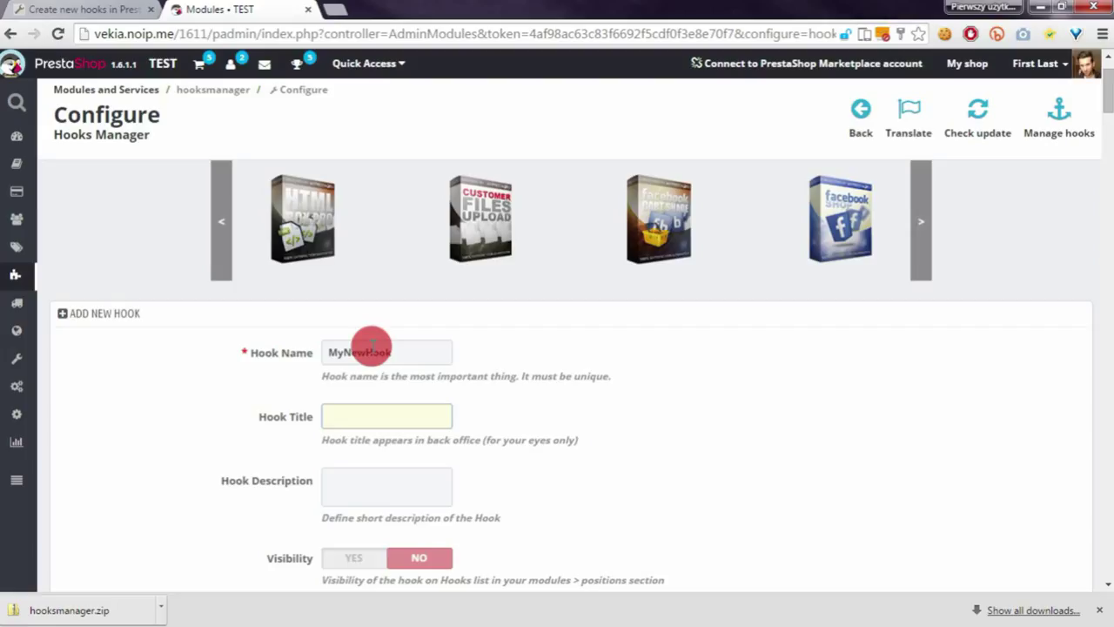
click(387, 416)
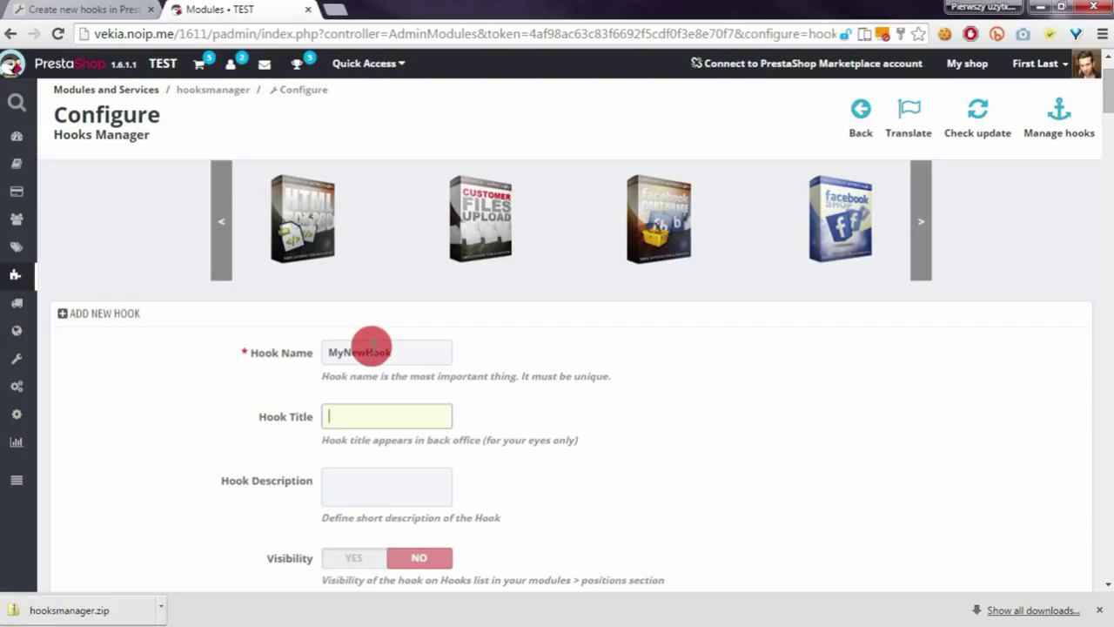
text(MyNewHook title)
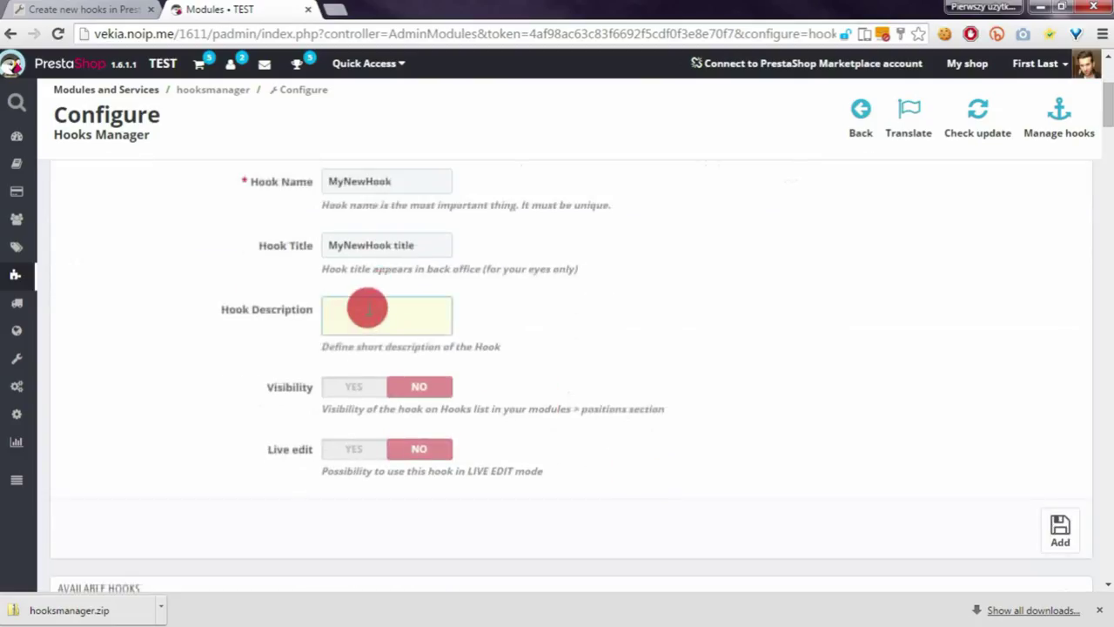
click(386, 314)
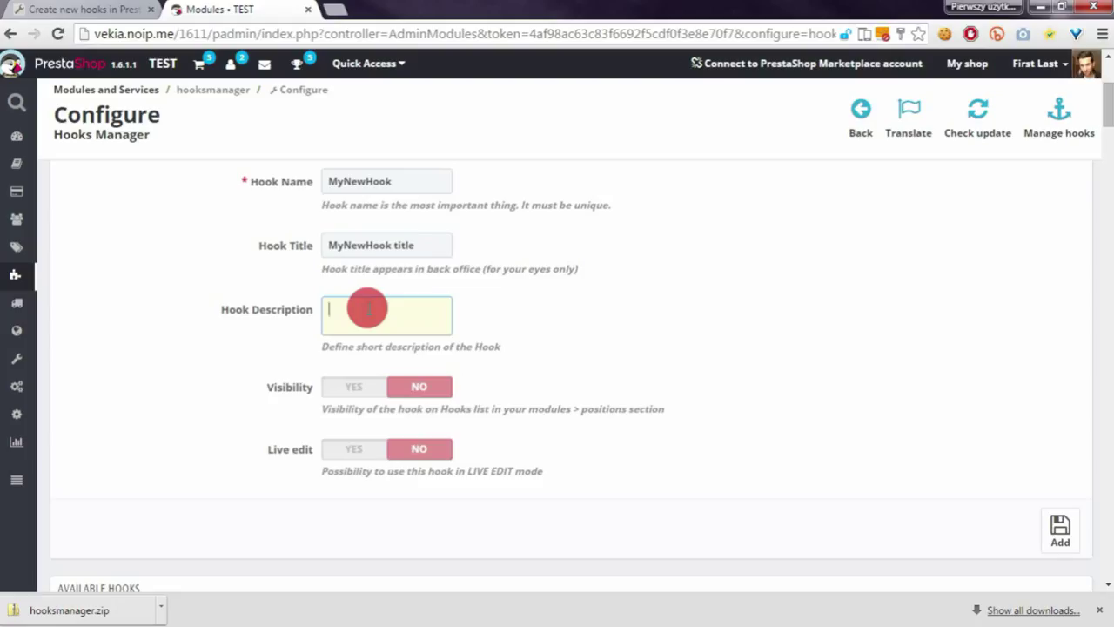
text(This is my new hook)
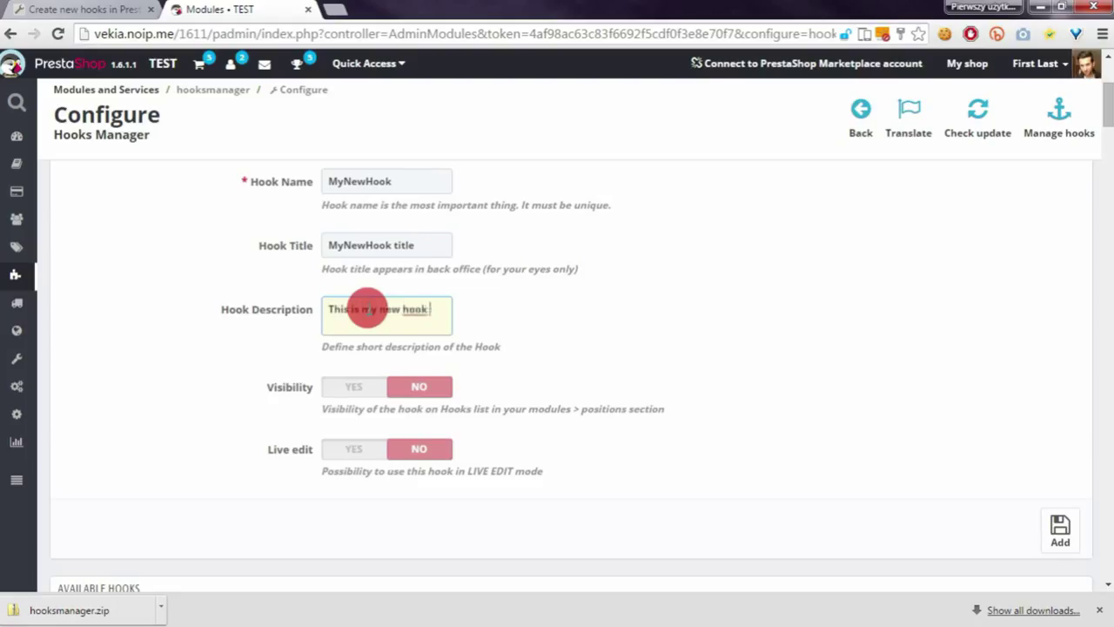
text(that appear)
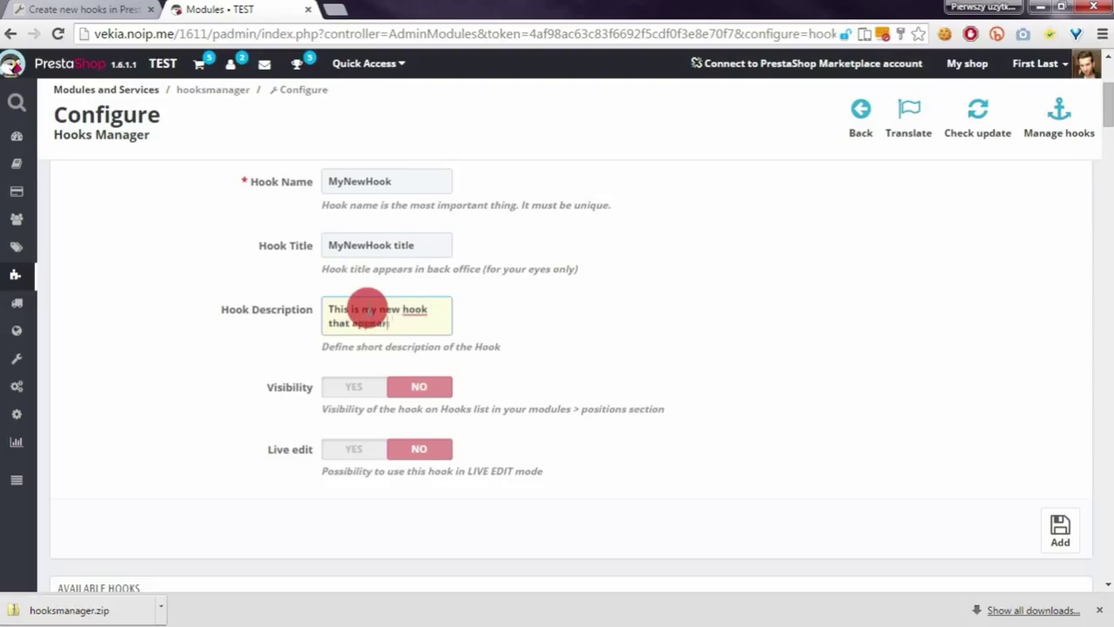
text(on footer section)
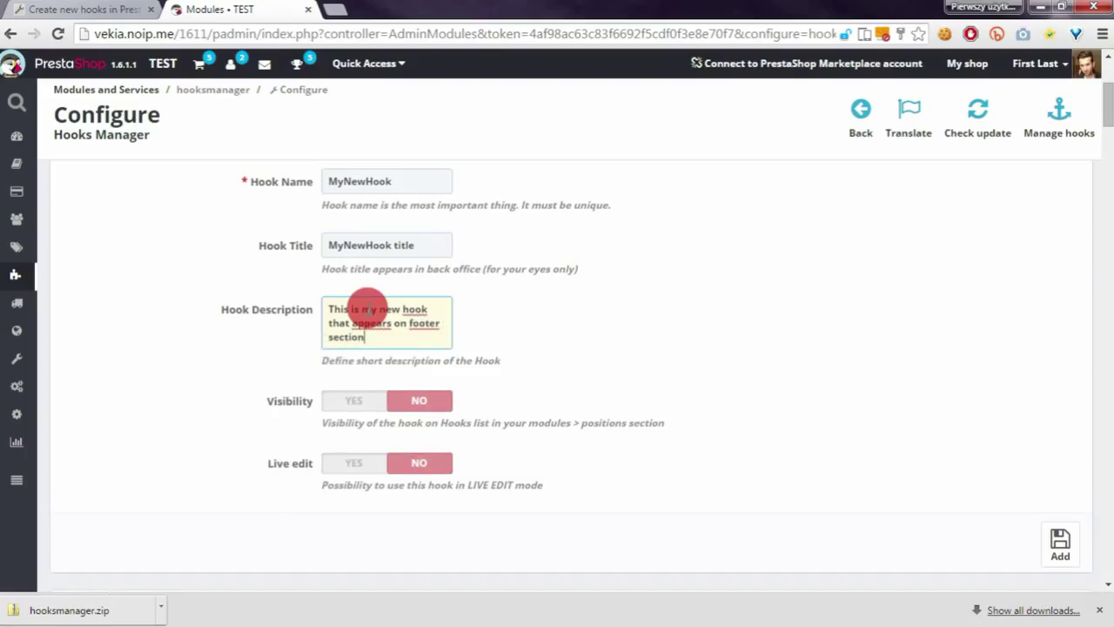
scroll(down, 3)
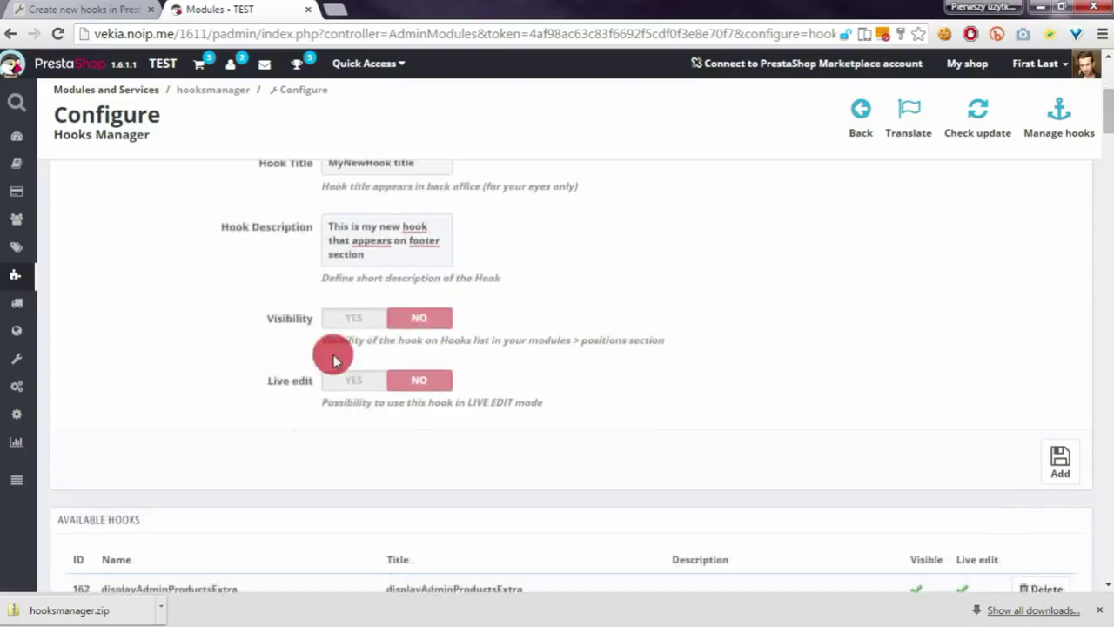
mouse_move(348, 360)
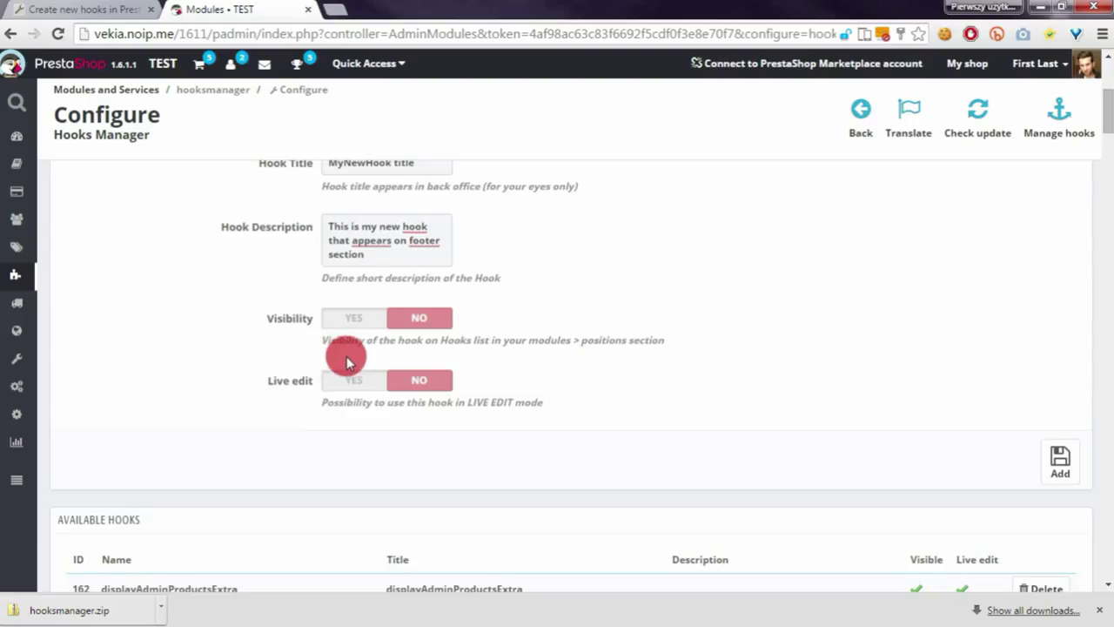
mouse_move(355, 356)
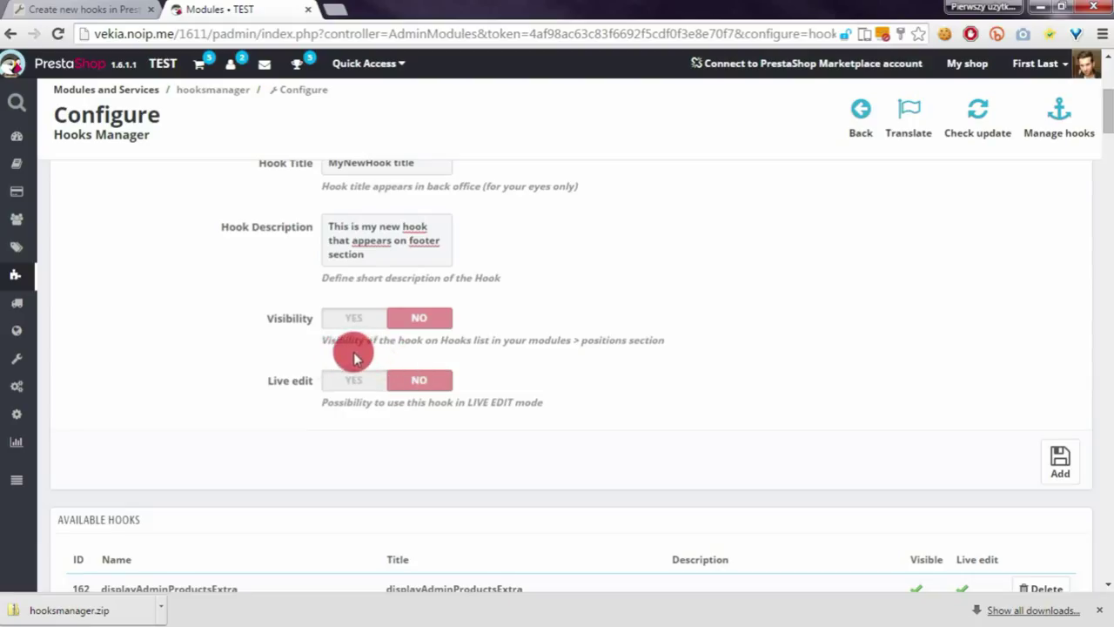
mouse_move(15, 275)
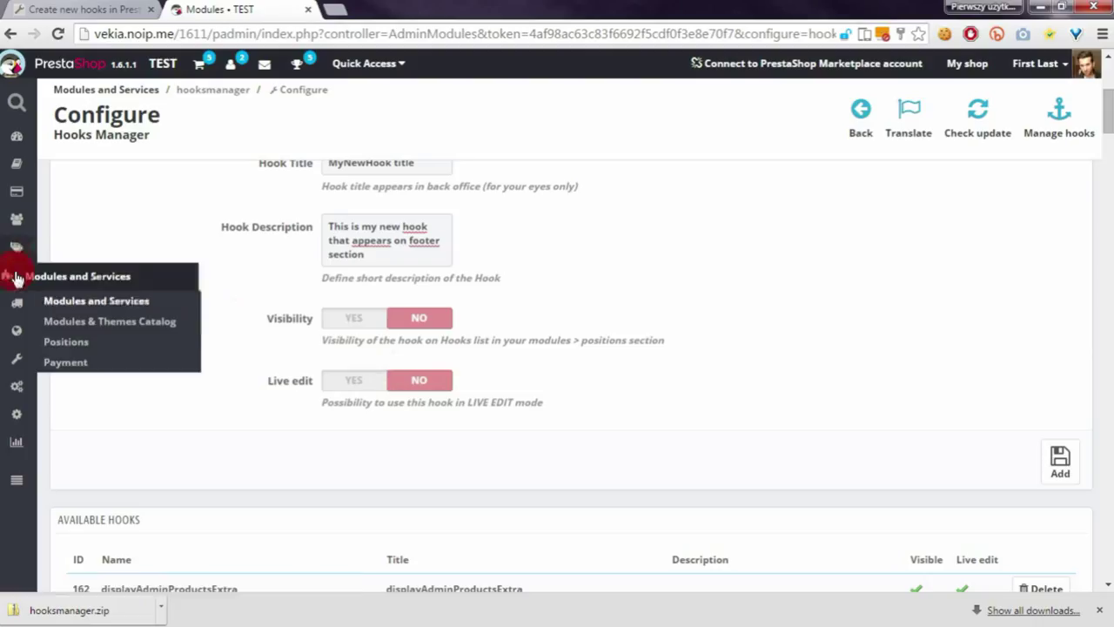
mouse_move(64, 343)
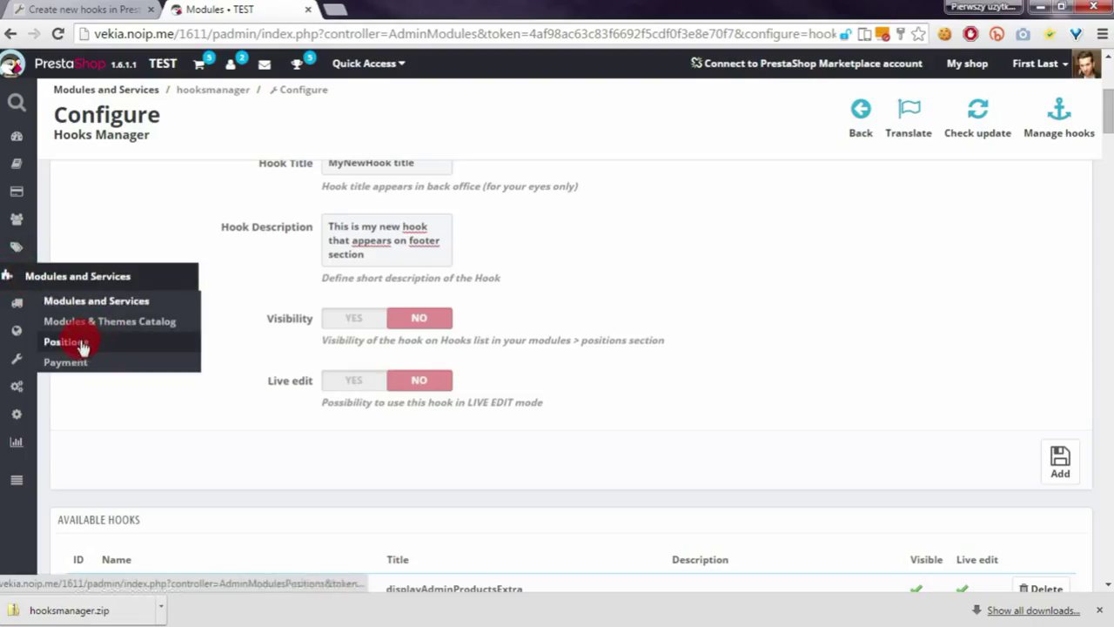
Make MyNewHook visible with Live edit off and add it as hook ID 167.
click(357, 318)
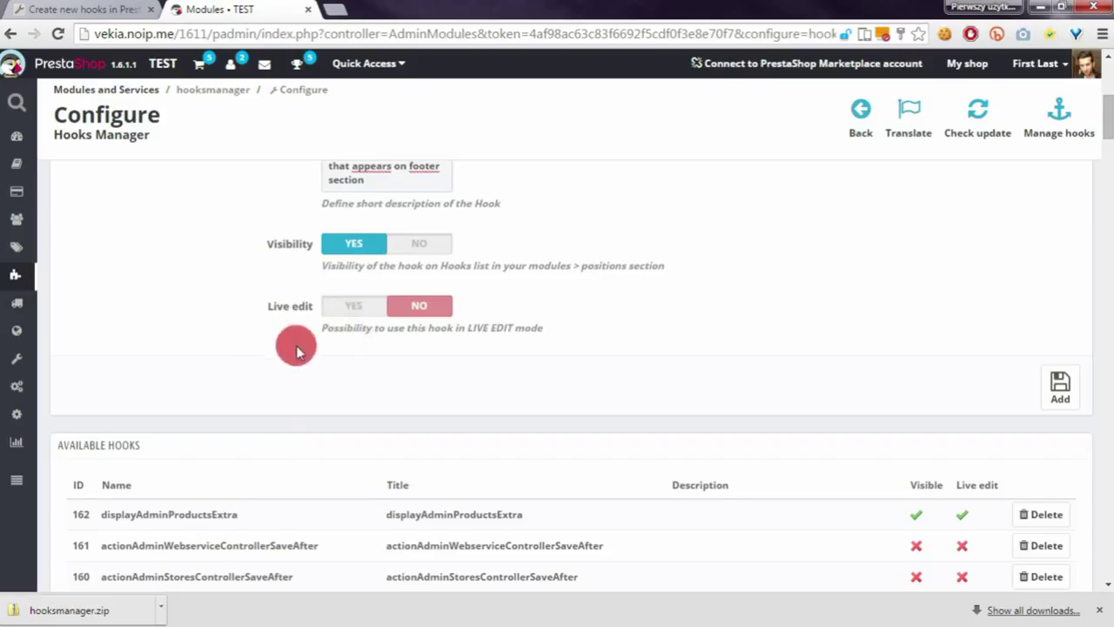
mouse_move(266, 322)
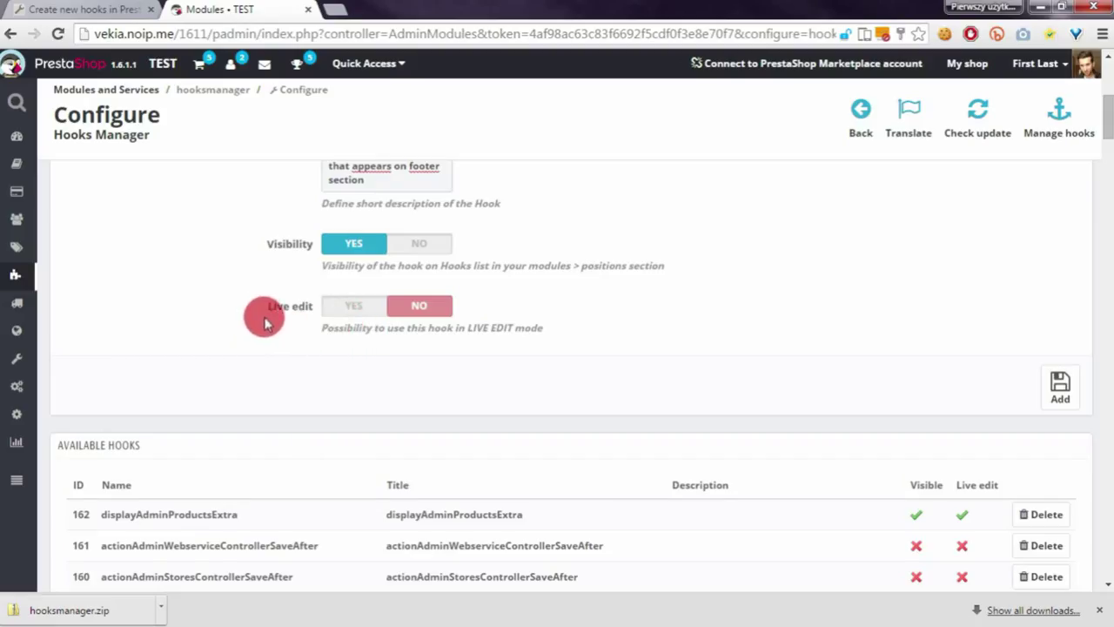
mouse_move(274, 310)
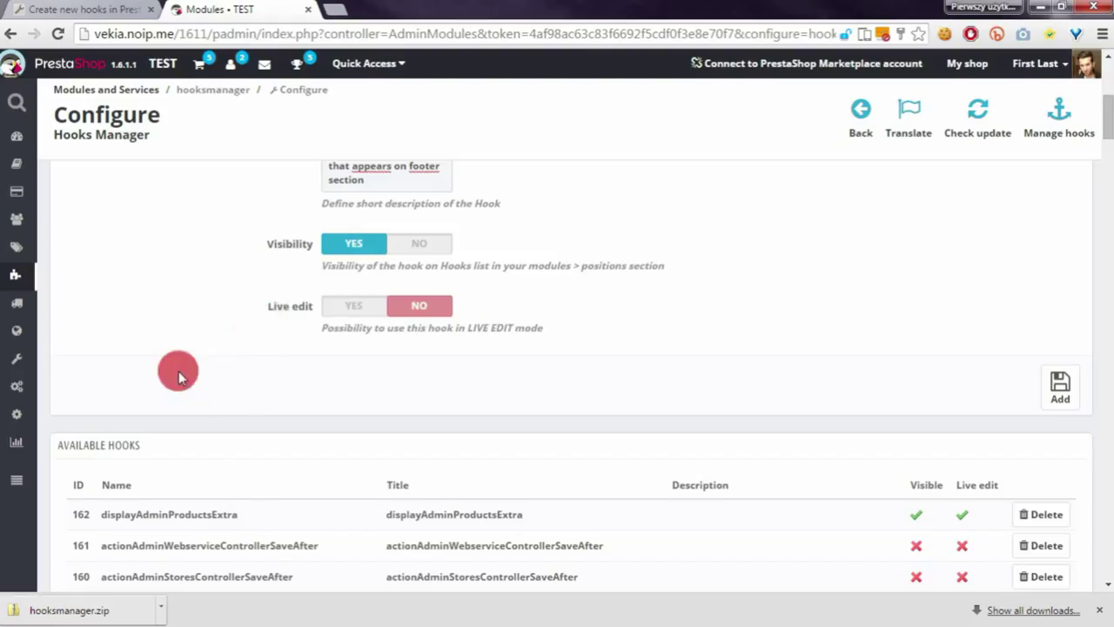
click(1059, 388)
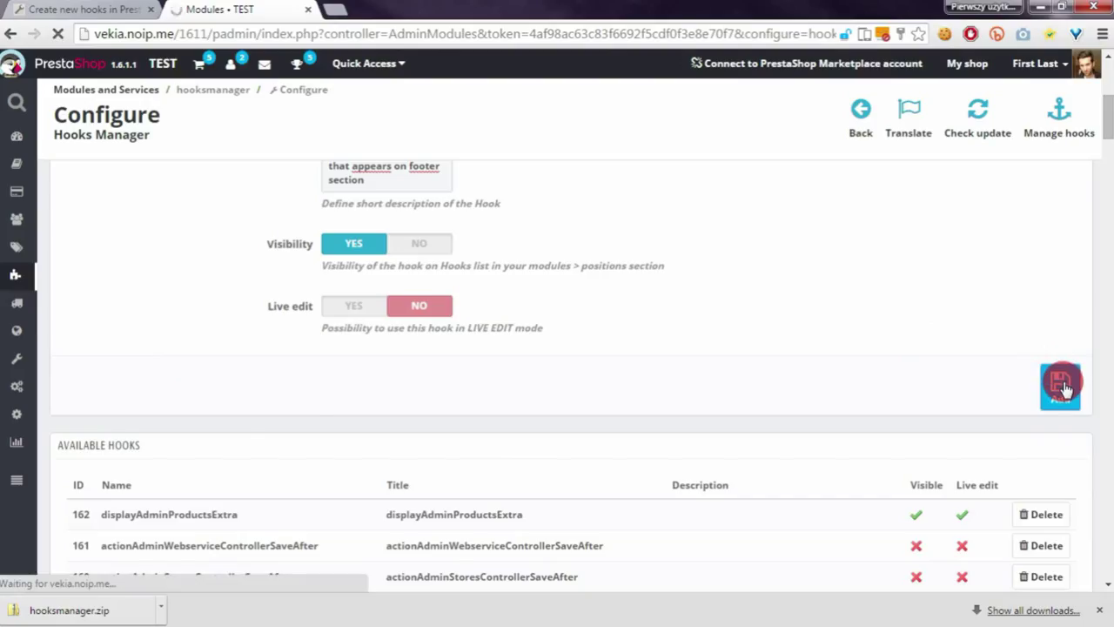
click(1062, 396)
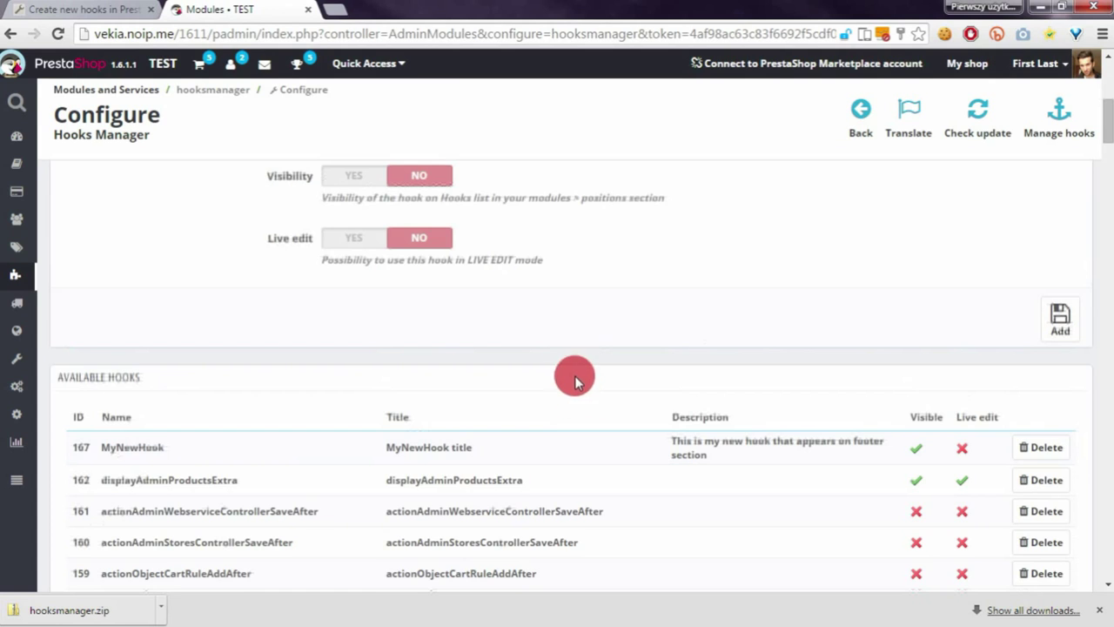
Delete the MyNewHook row and confirm, leaving displayAdminProductsExtra (ID 162) at the top.
scroll(down, 3)
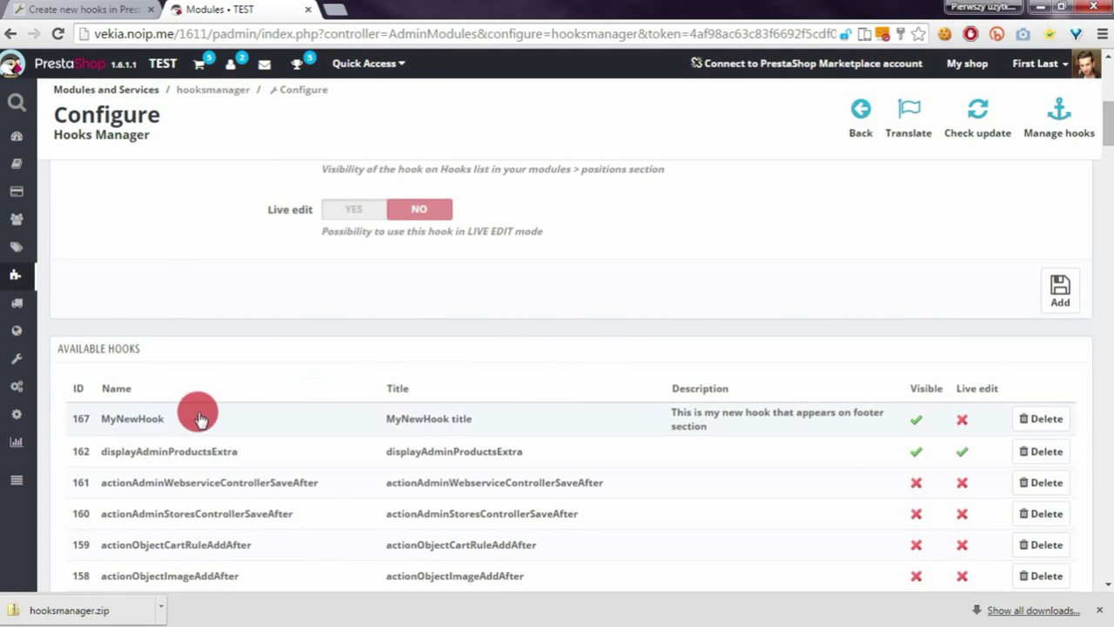
mouse_move(1010, 424)
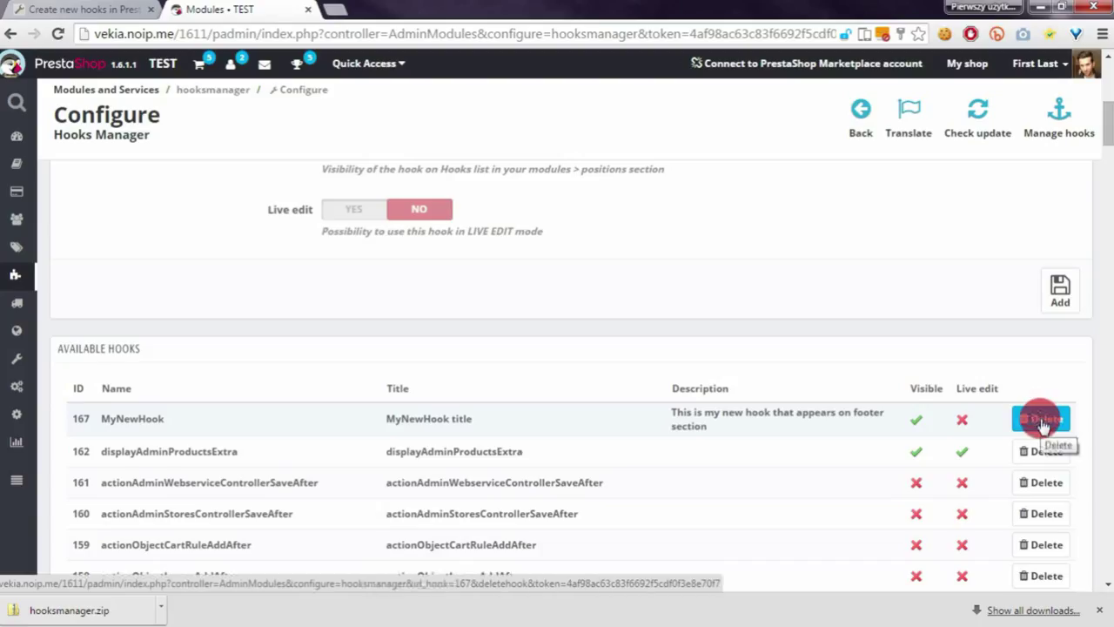
click(1041, 418)
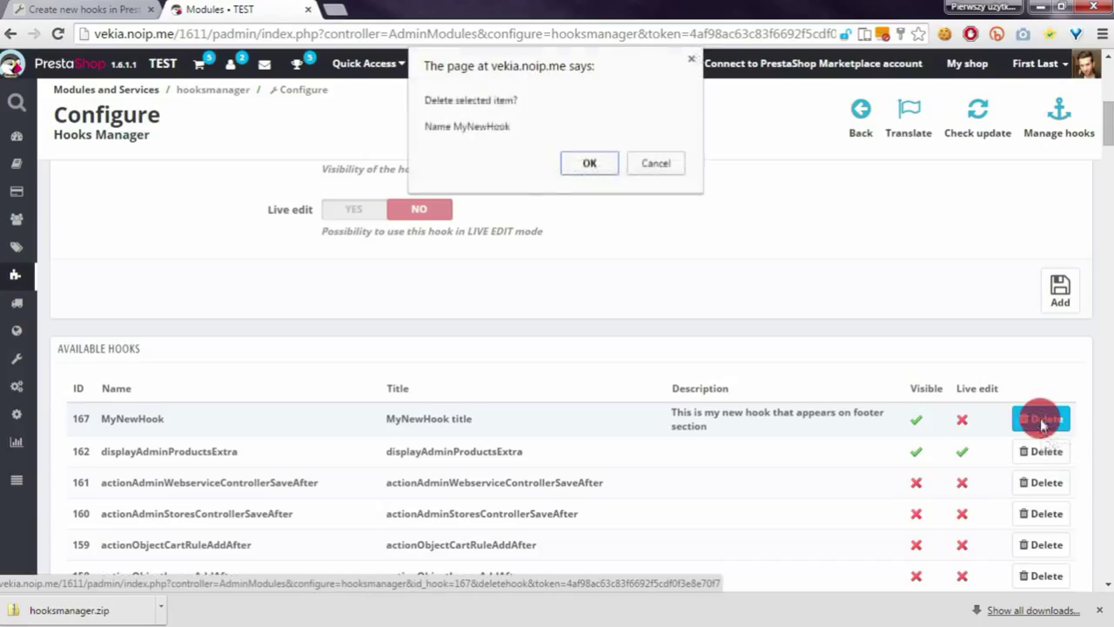
click(589, 163)
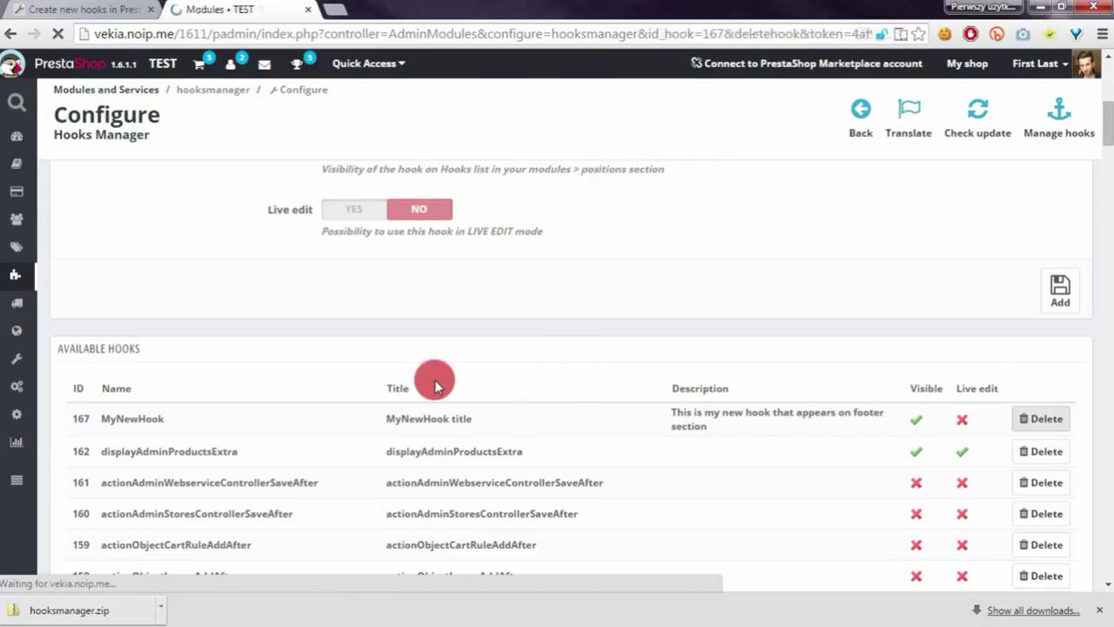
click(1041, 417)
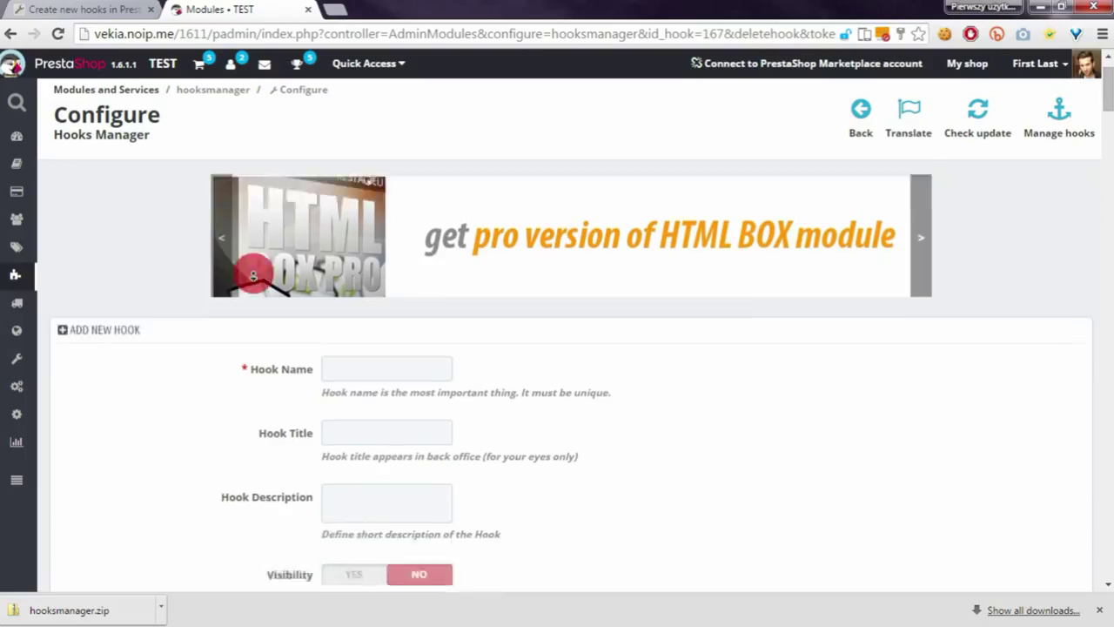
scroll(down, 3)
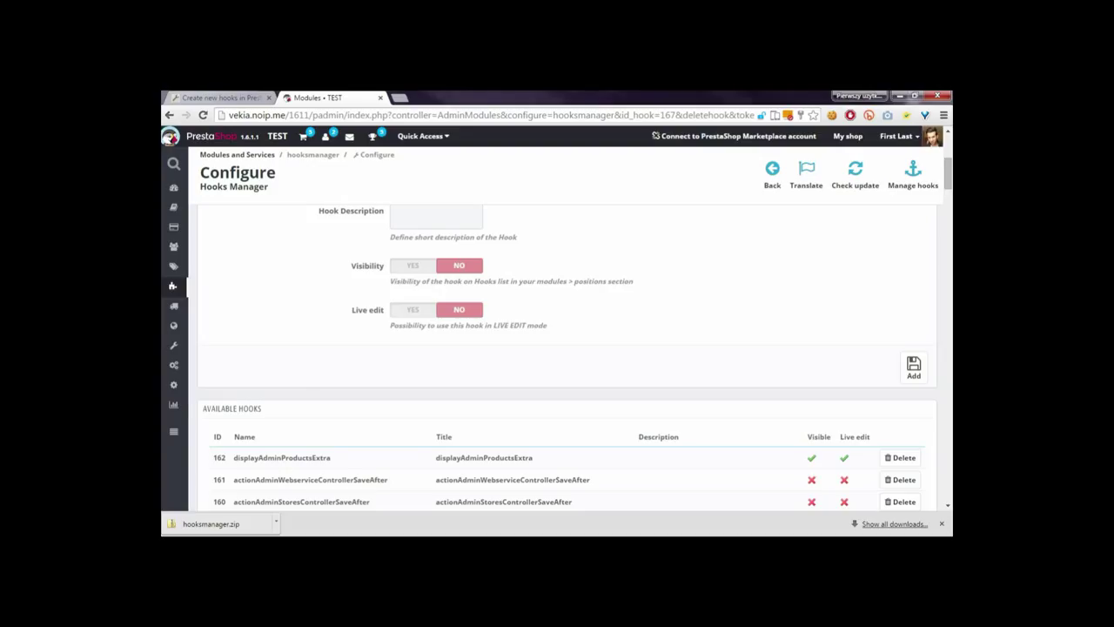
scroll(down, 3)
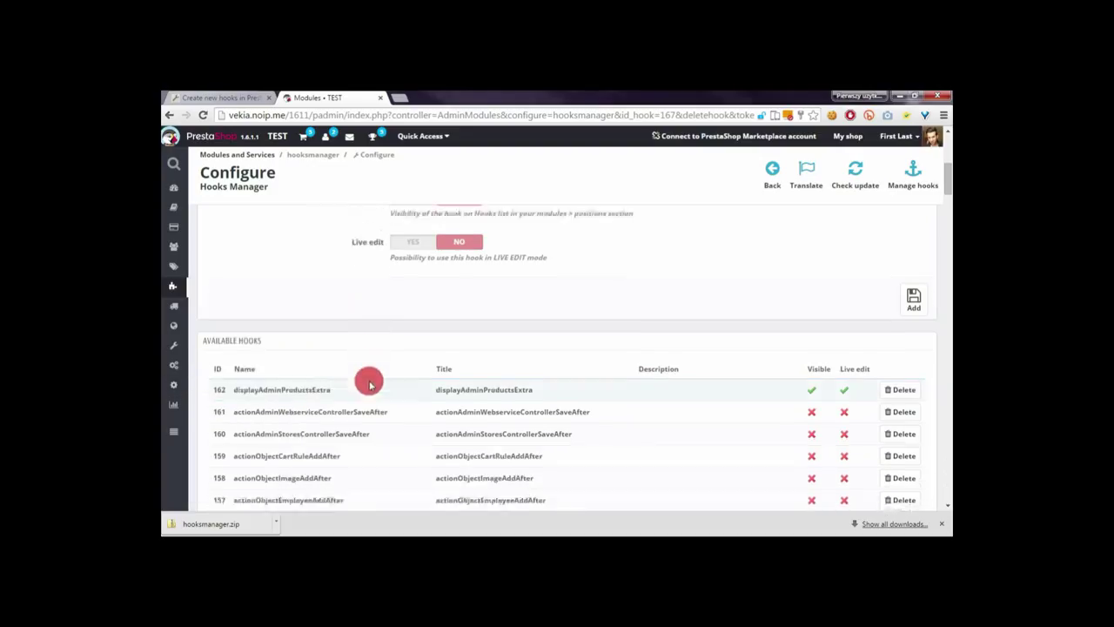